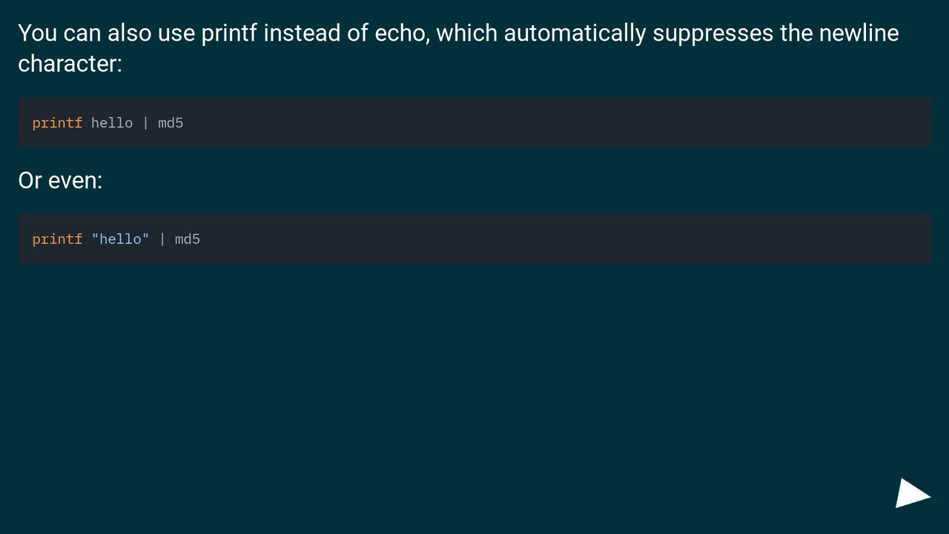
click(914, 492)
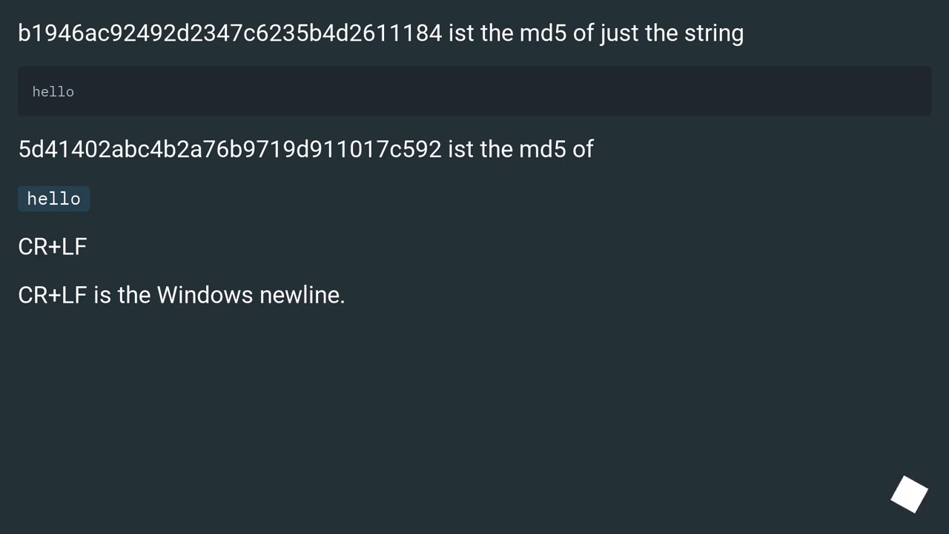
mouse_move(911, 496)
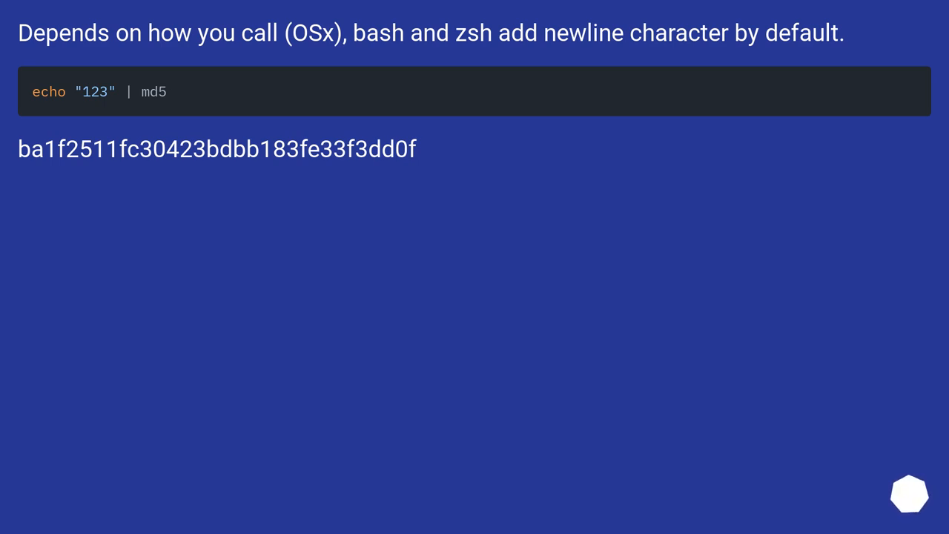
scroll(down, 3)
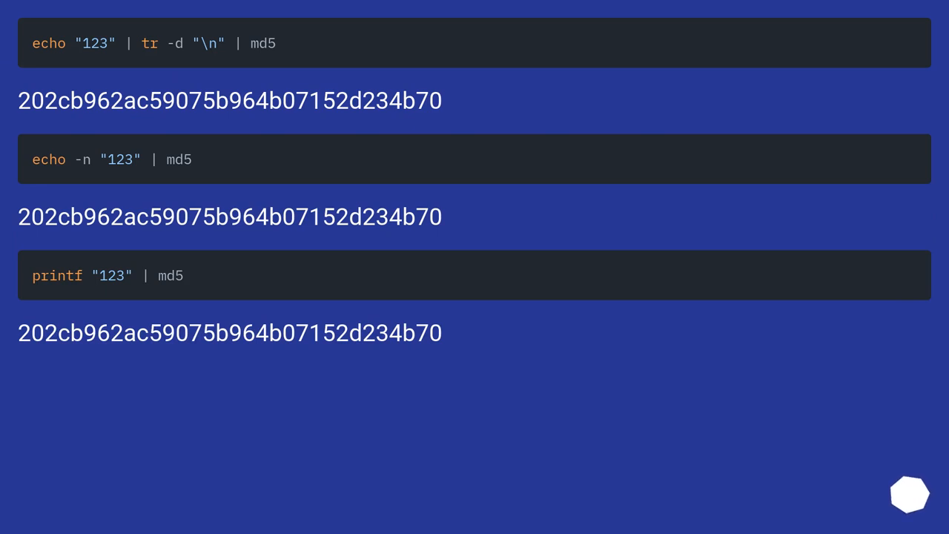